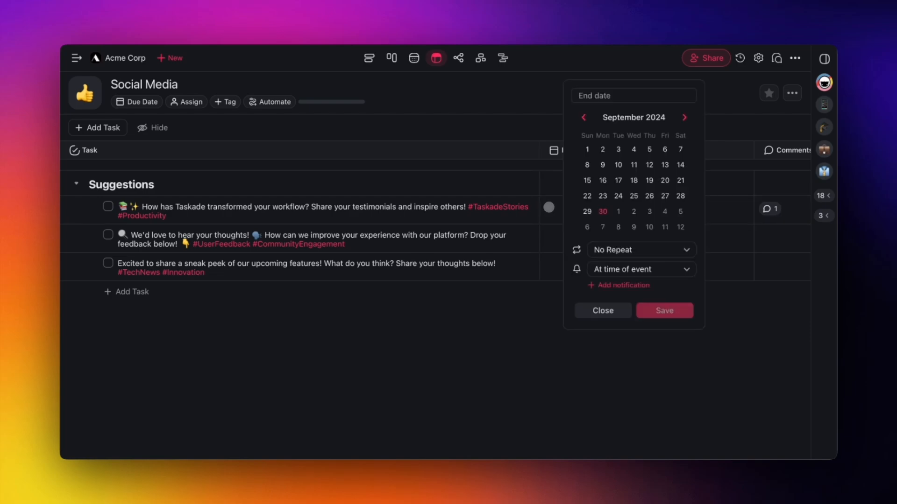
# Give the three Suggestions posts due dates of Sep 30, Oct 1 and Oct 2, 2024
pyautogui.click(664, 310)
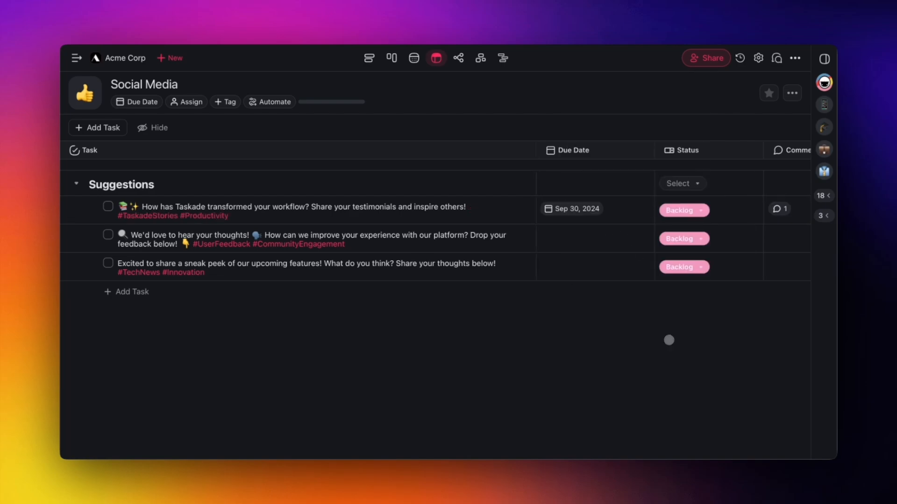
pyautogui.click(577, 209)
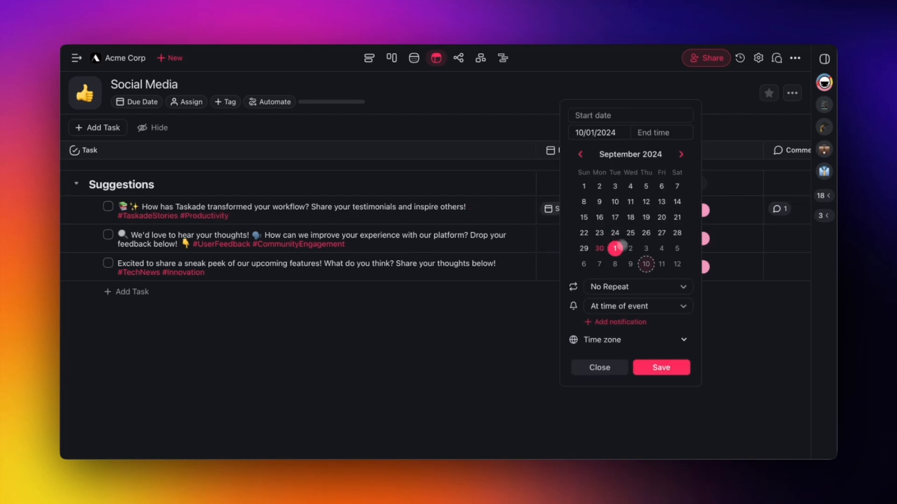
pyautogui.click(661, 132)
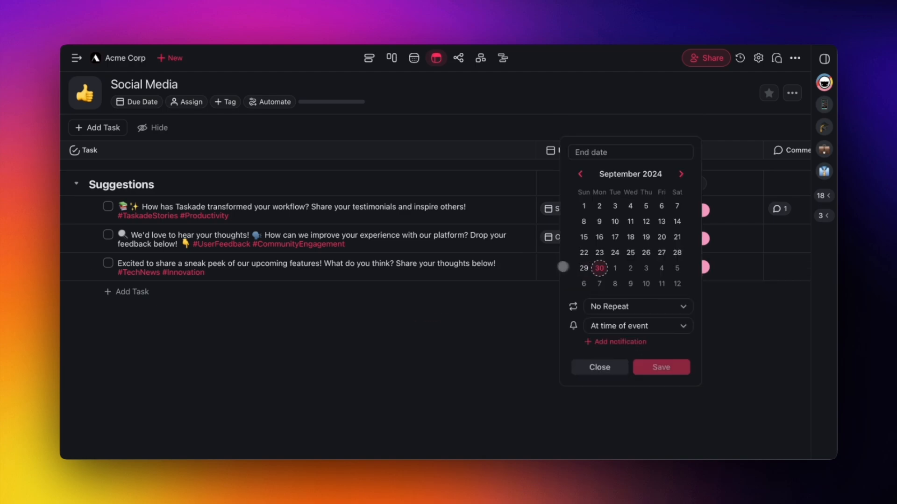
pyautogui.click(660, 367)
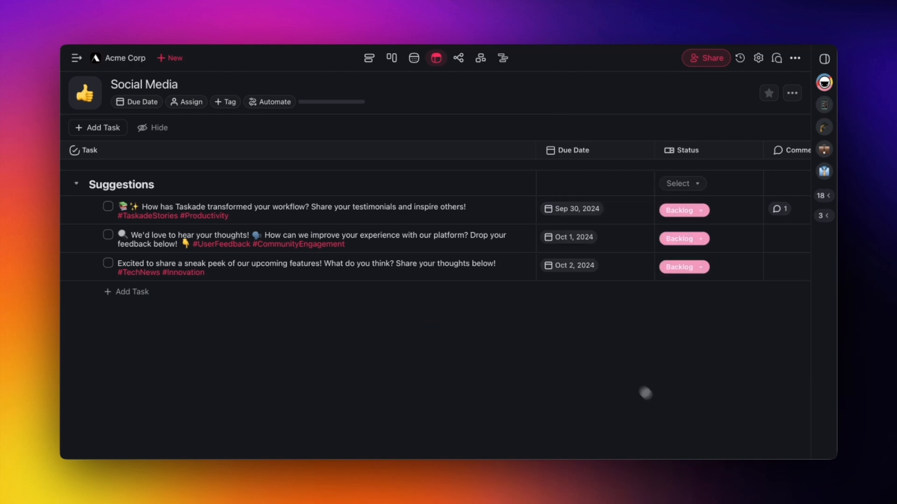
pyautogui.moveTo(645, 393)
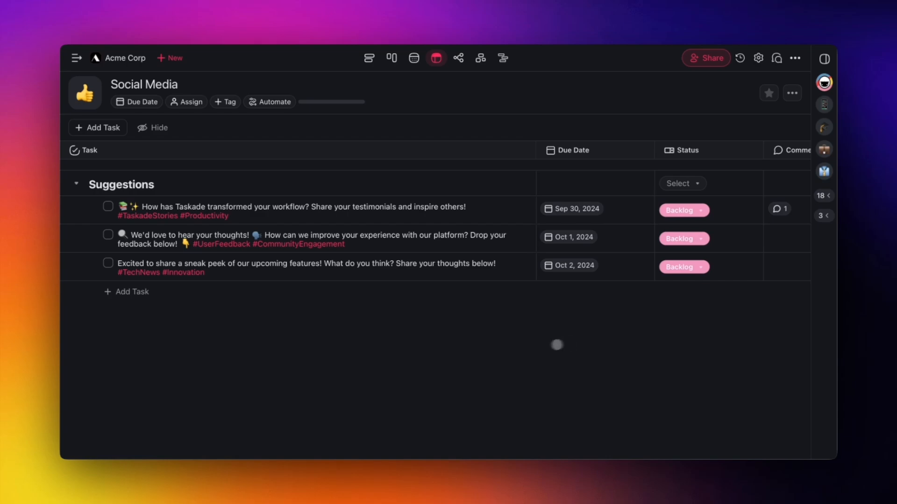
# Create a Task Due automation for the Social Media project and view its trigger settings
pyautogui.click(269, 101)
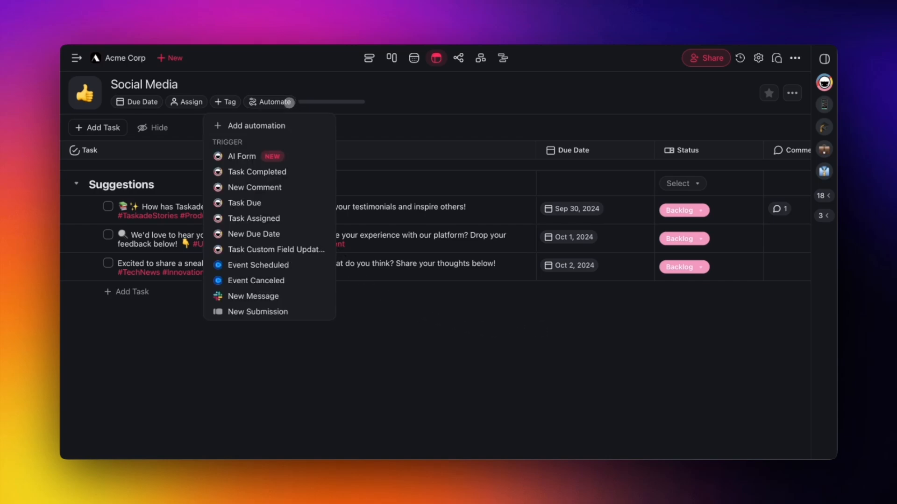
pyautogui.click(245, 203)
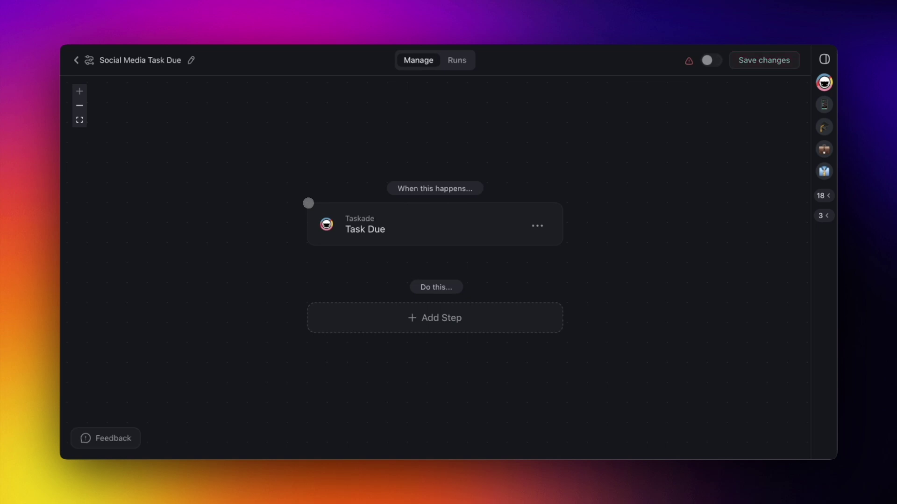
pyautogui.click(400, 224)
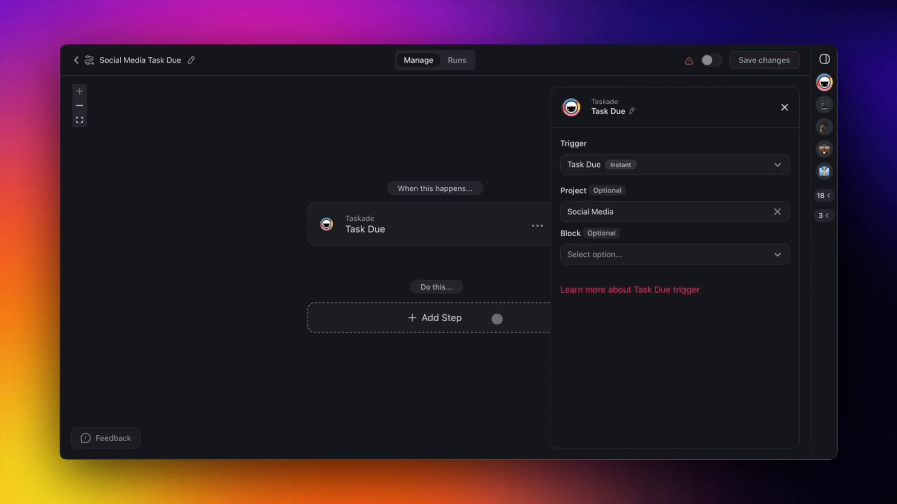
# Add an X Create Post action whose text is the inserted Task Content variable
pyautogui.click(435, 318)
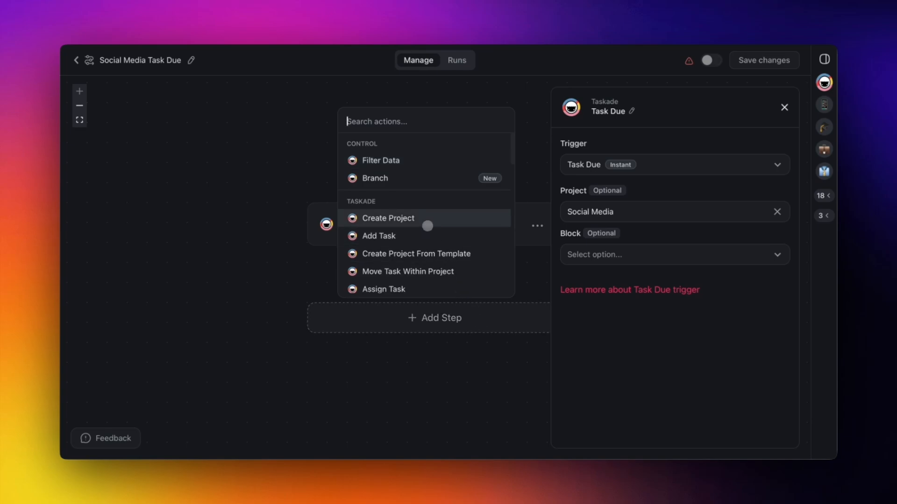
pyautogui.write('X')
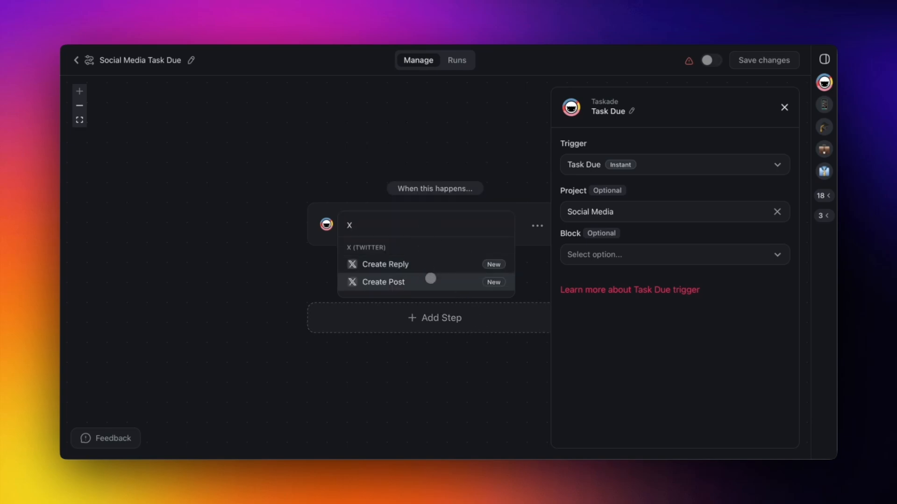
pyautogui.click(384, 282)
pyautogui.write('@')
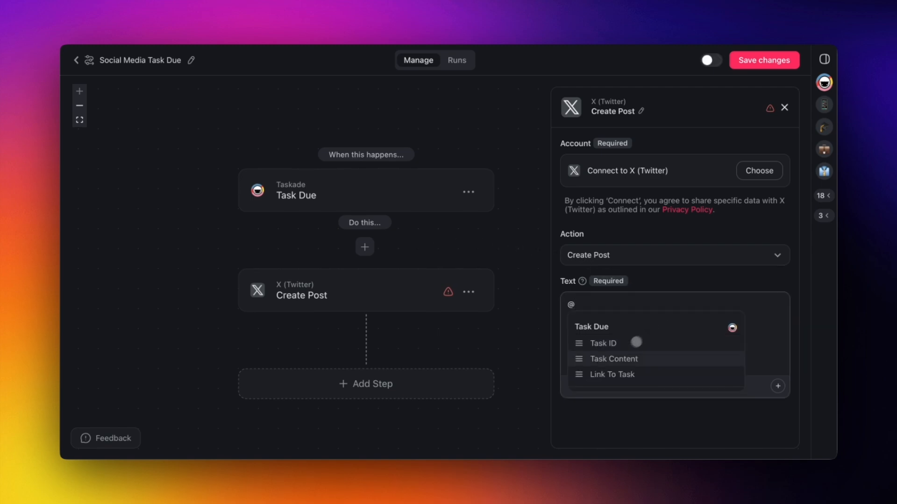
pyautogui.click(613, 359)
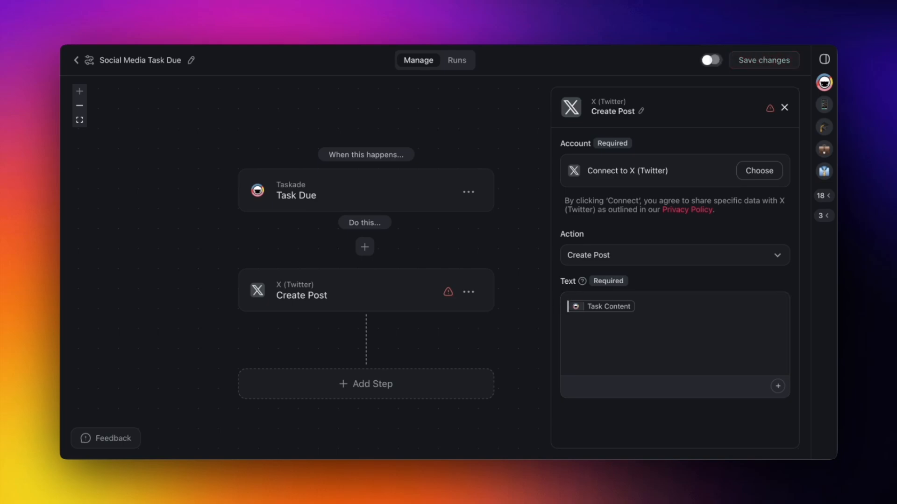
pyautogui.click(710, 60)
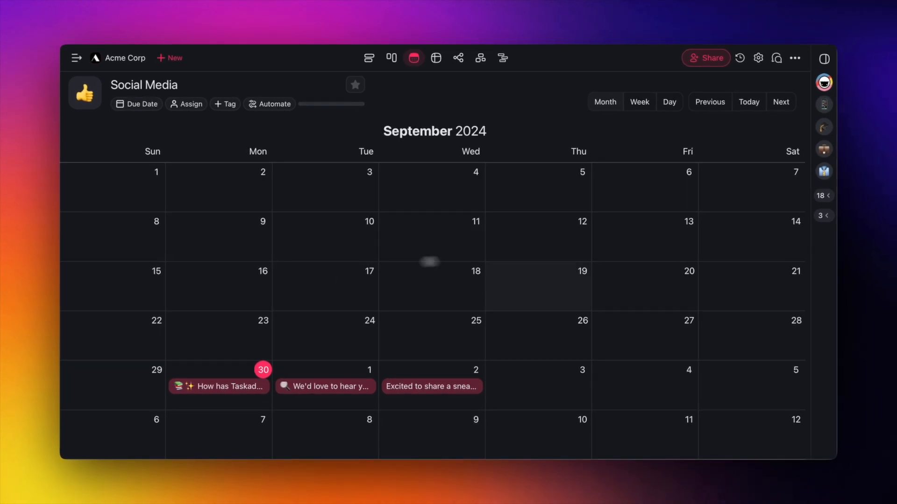
# Review the dated posts in Calendar view, then return to the Table view
pyautogui.click(436, 57)
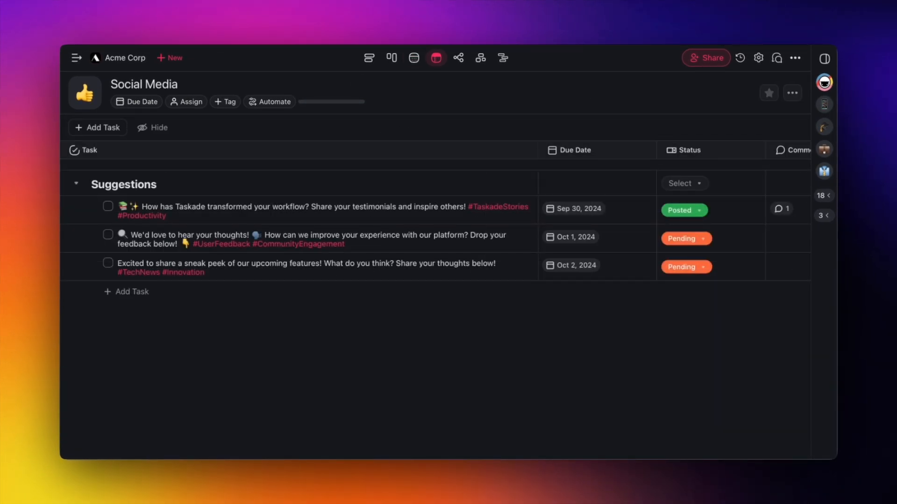
pyautogui.click(685, 267)
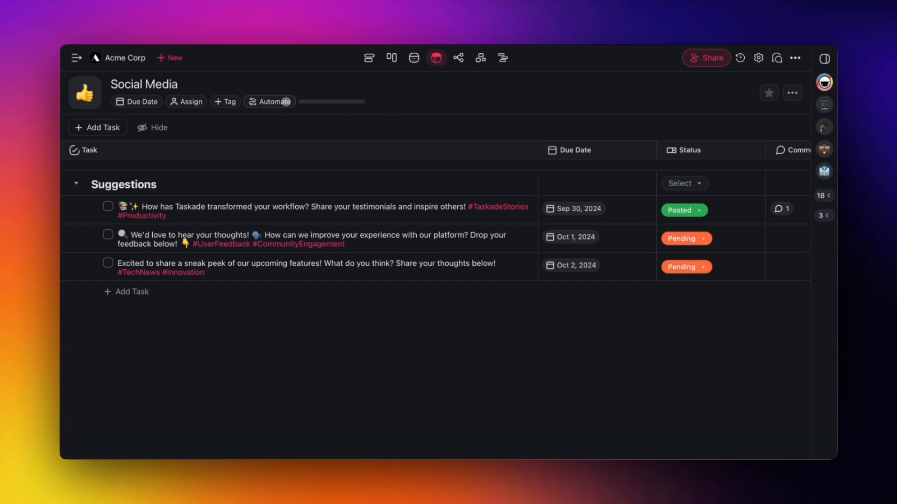
# Start a Task Custom Field Updated automation that watches the Status field
pyautogui.click(269, 101)
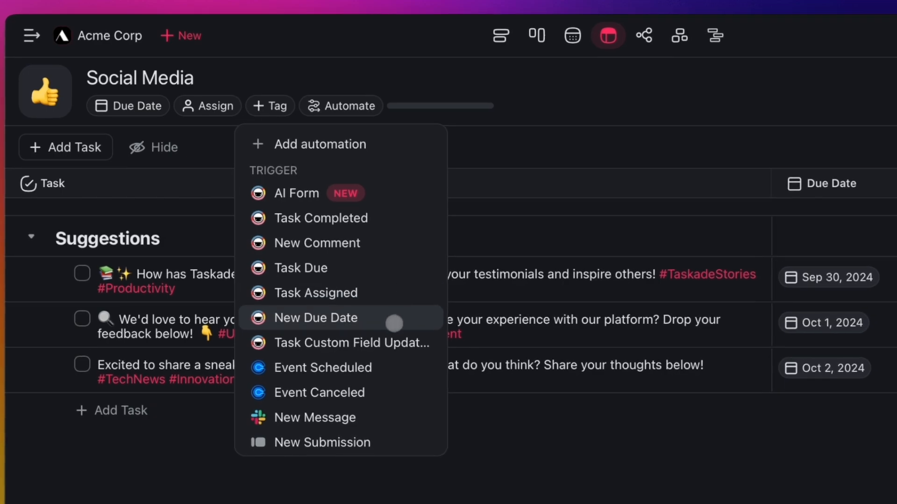
pyautogui.click(350, 342)
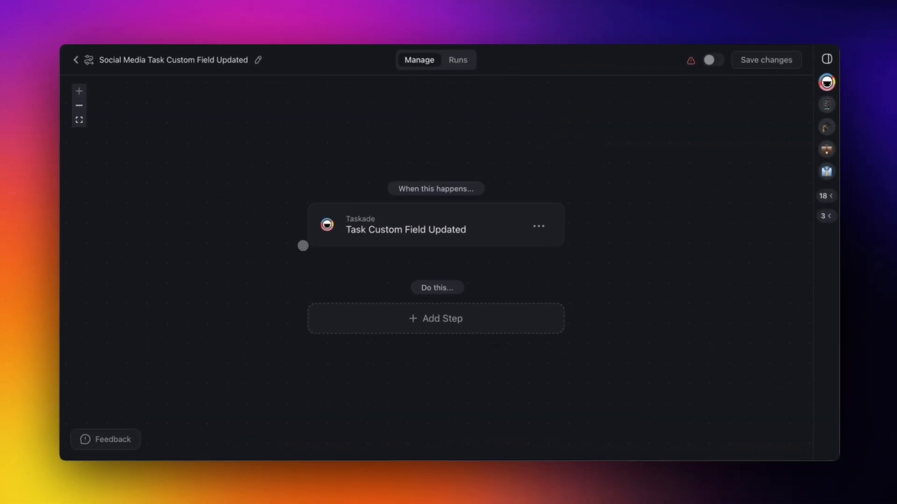
pyautogui.click(405, 224)
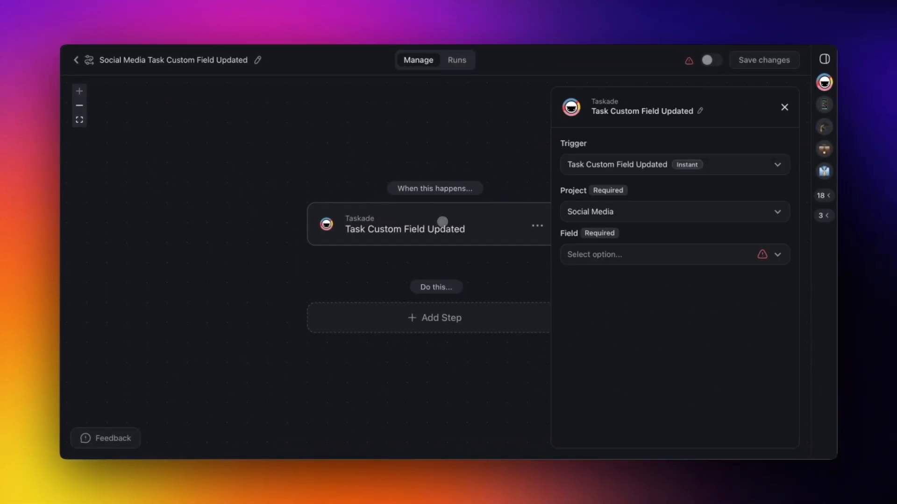
pyautogui.click(668, 255)
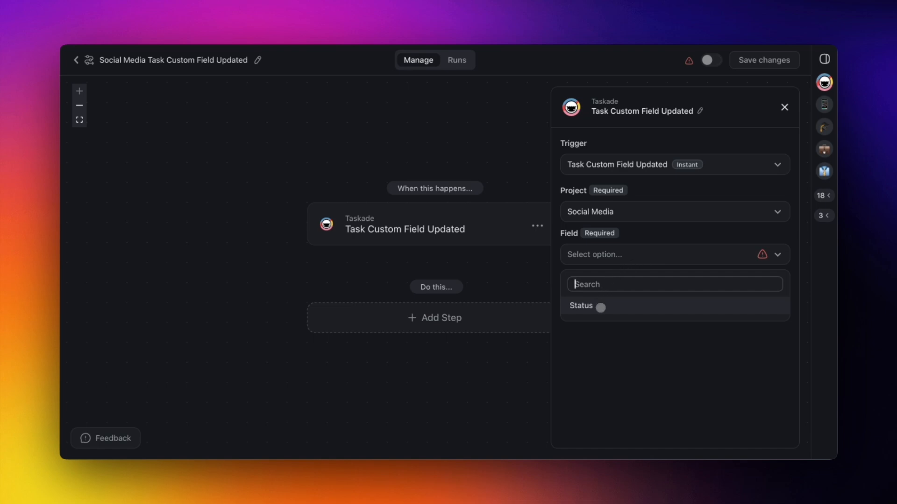
pyautogui.click(580, 306)
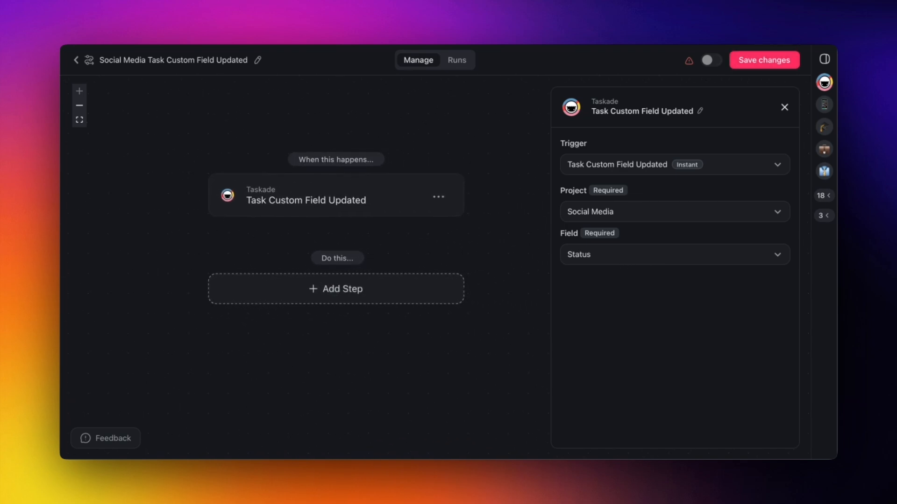
pyautogui.click(337, 288)
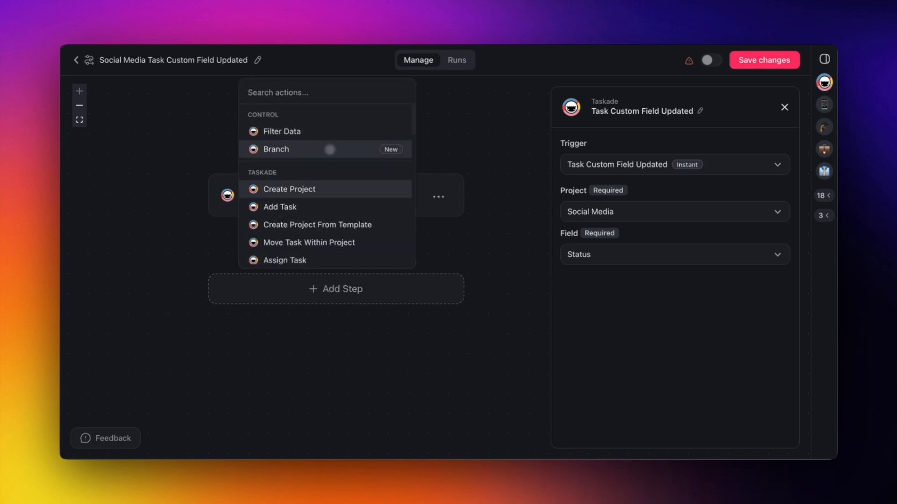
# Add a Branch control step that splits the automation into paths A and B
pyautogui.click(276, 149)
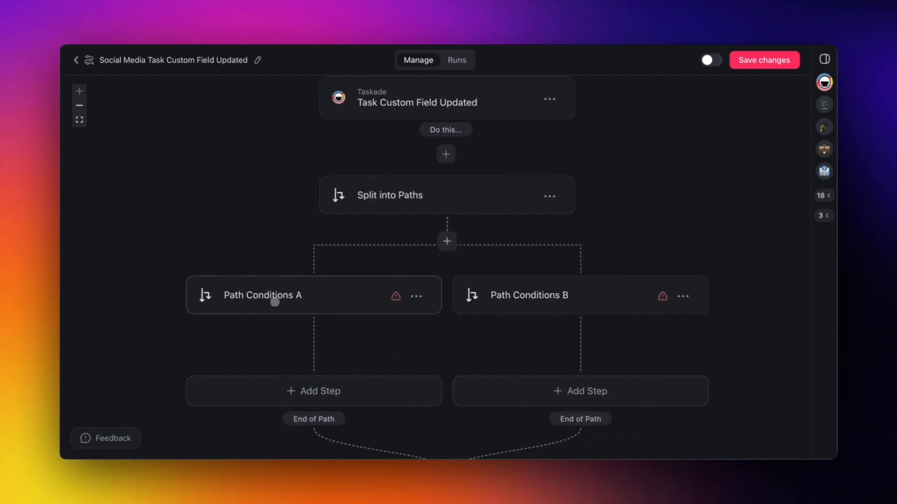
# Make Path A match Status equal to Posted and search for Slack actions
pyautogui.click(262, 295)
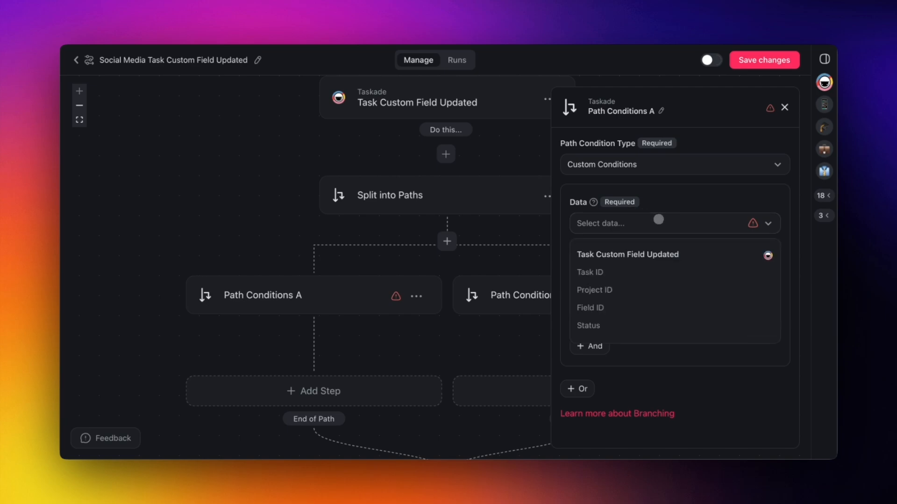
pyautogui.click(588, 326)
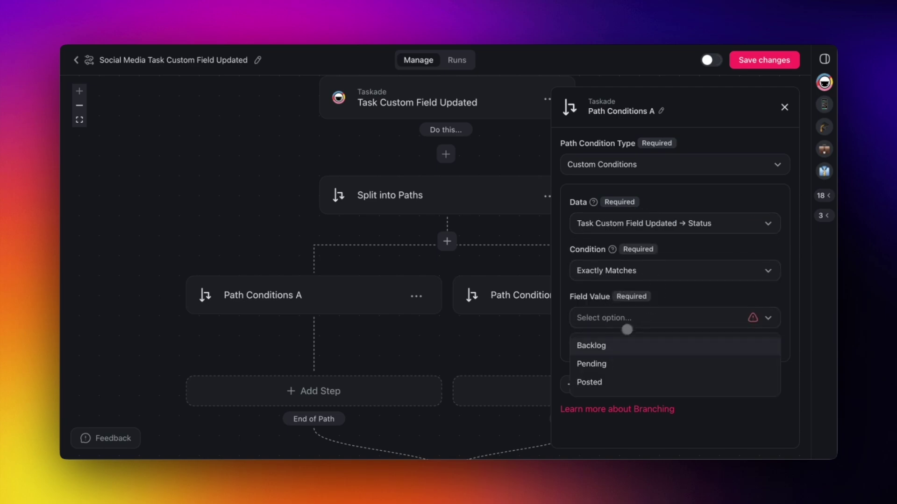
pyautogui.click(589, 382)
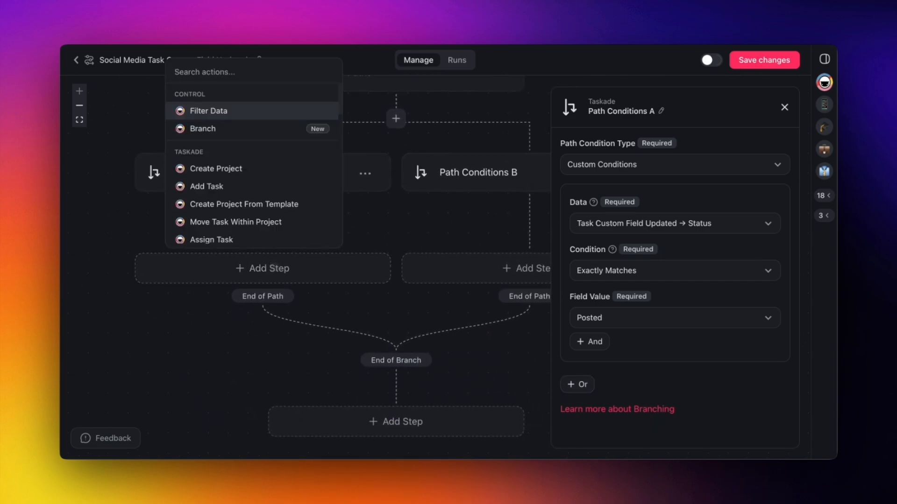
pyautogui.write('Slack')
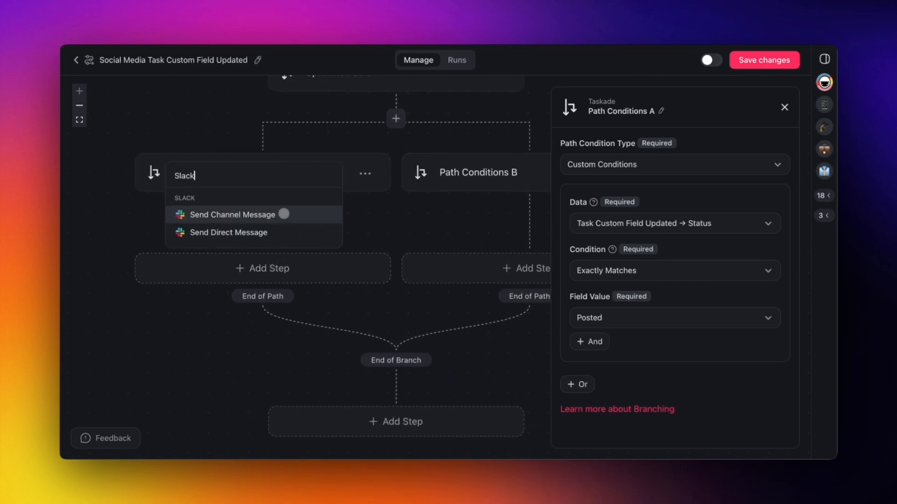
# Add a Slack channel message to meetings saying 'A new post was created on X!'
pyautogui.click(232, 215)
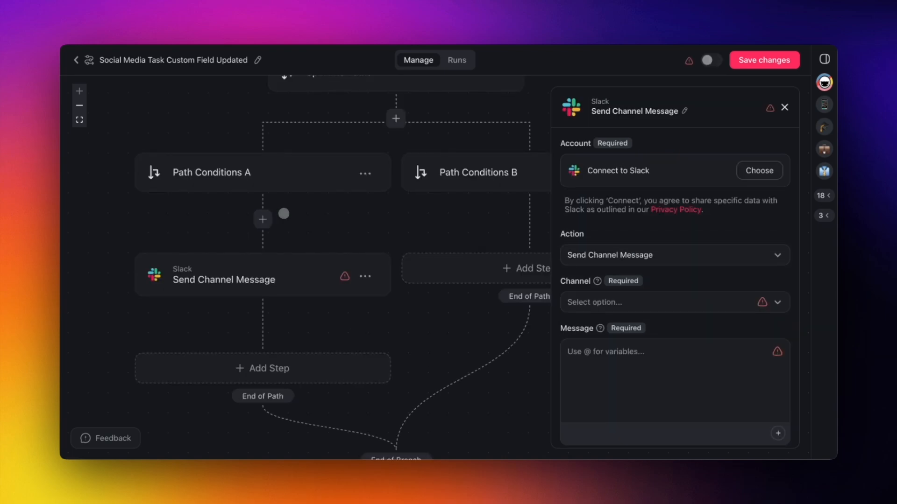
pyautogui.click(759, 171)
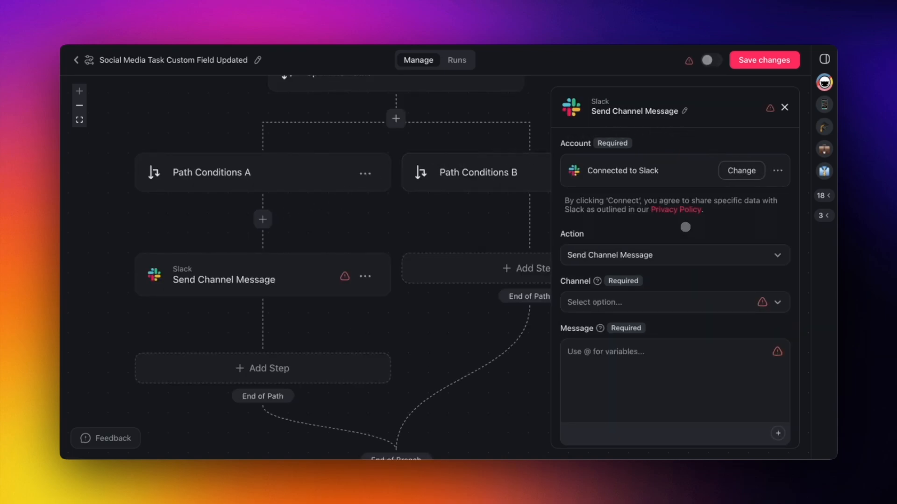
pyautogui.click(673, 302)
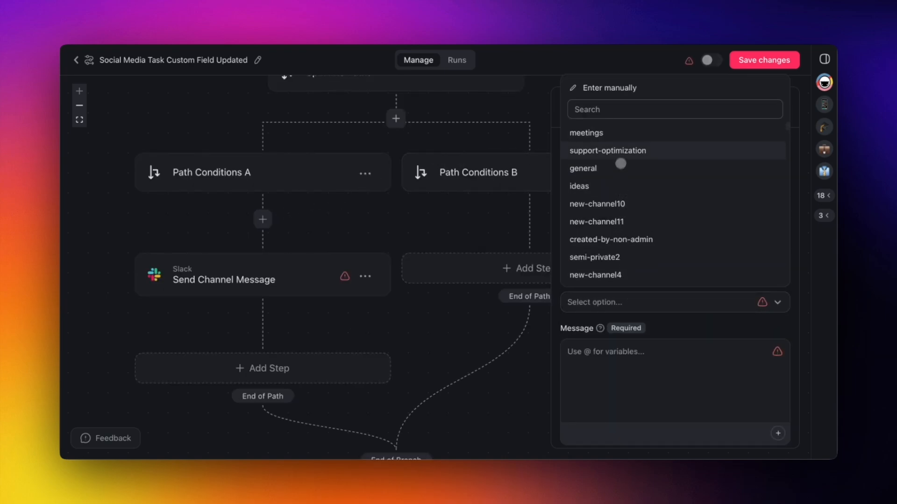
pyautogui.click(585, 132)
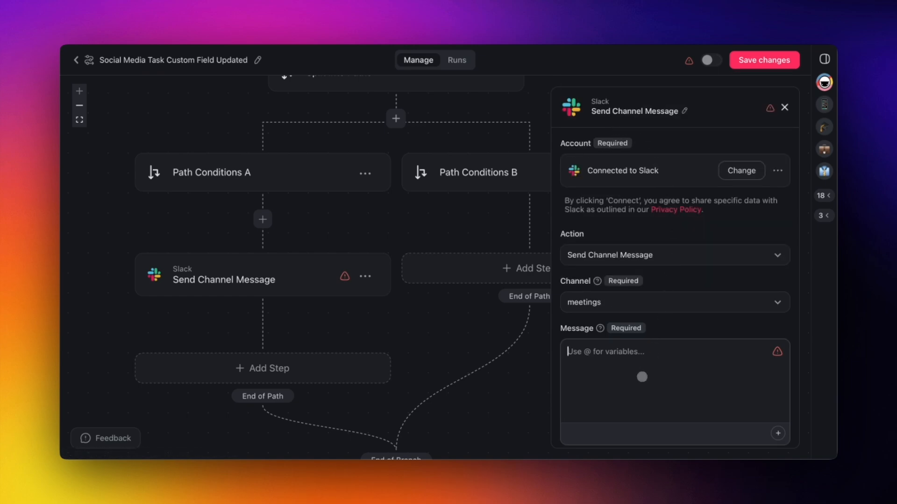
pyautogui.write('A new post')
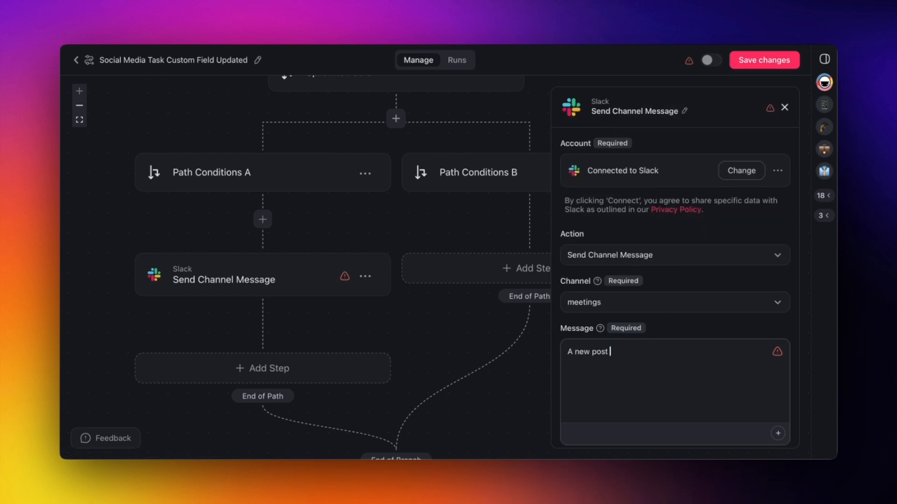
pyautogui.write('was created on')
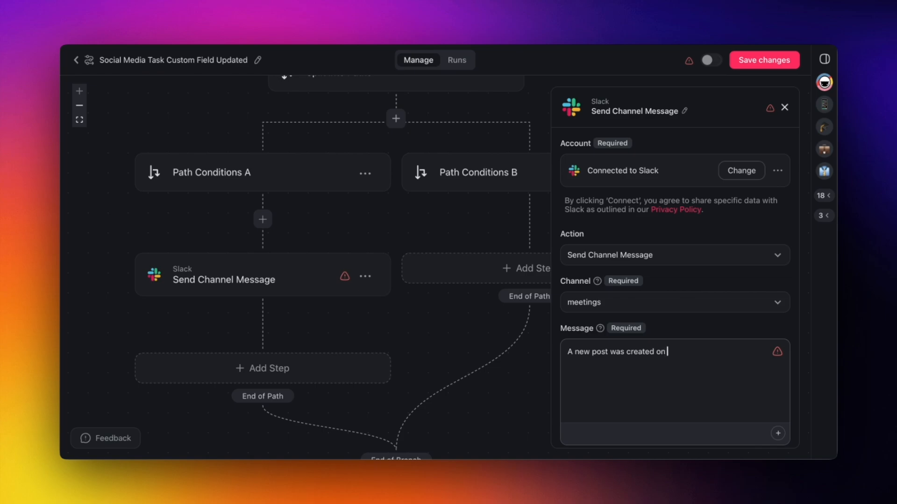
pyautogui.write('X!')
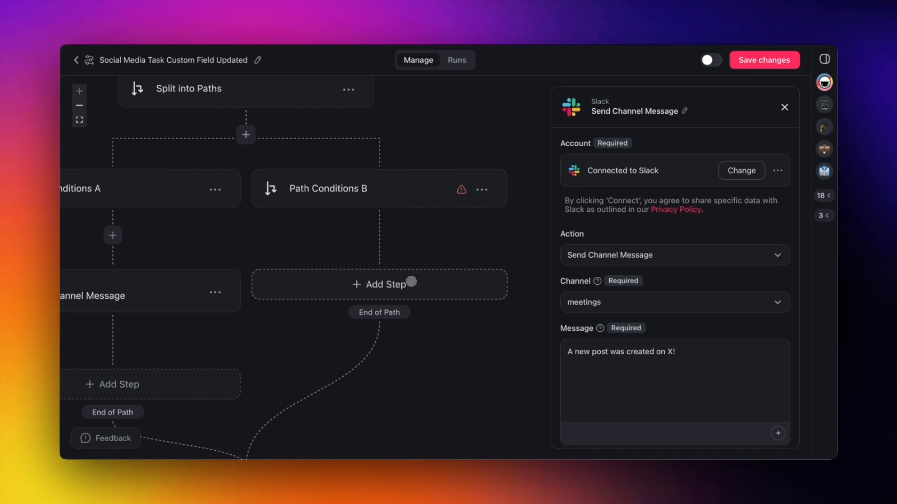
# Set Path Conditions B's type to Fallback and save the automation
pyautogui.click(328, 188)
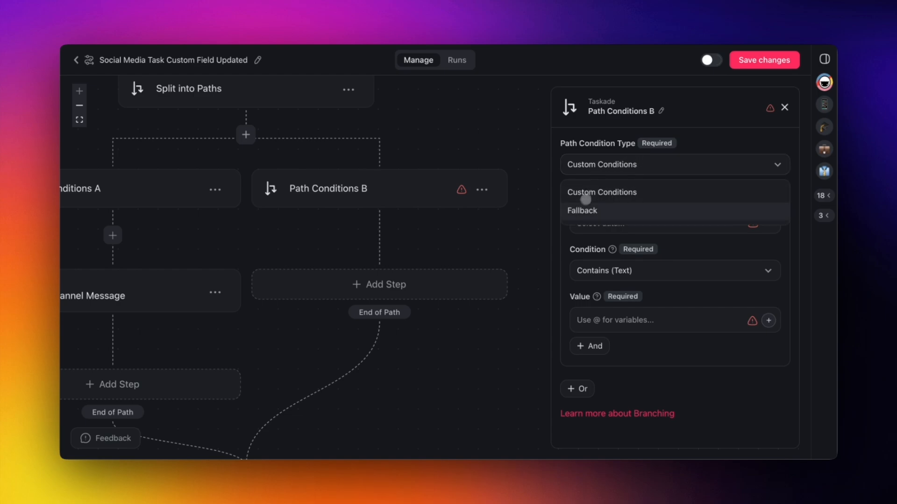
pyautogui.click(581, 210)
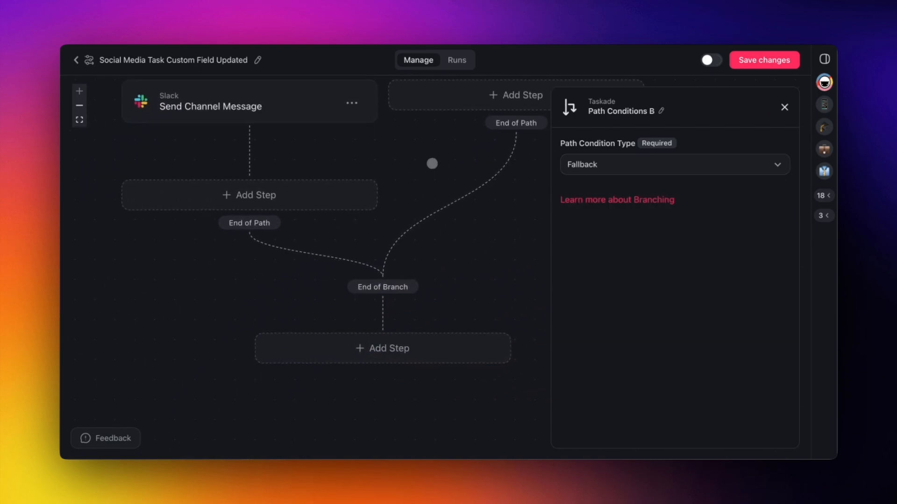
pyautogui.moveTo(754, 52)
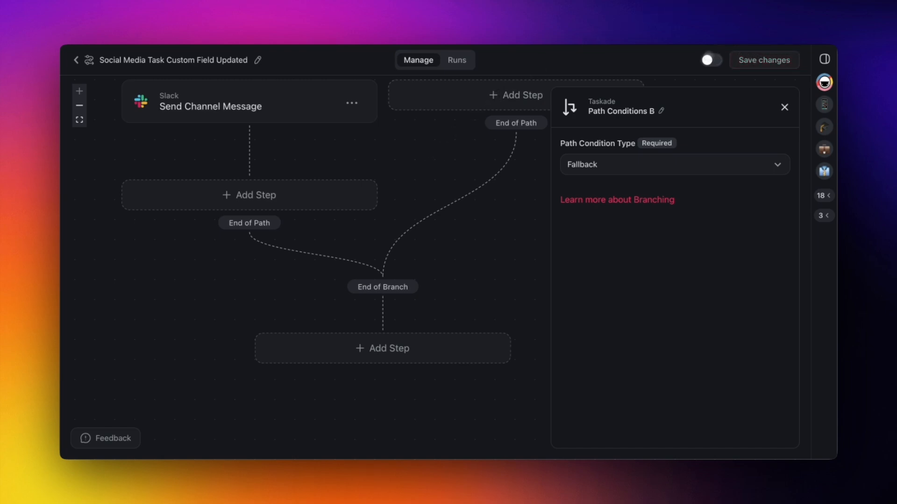
pyautogui.click(711, 60)
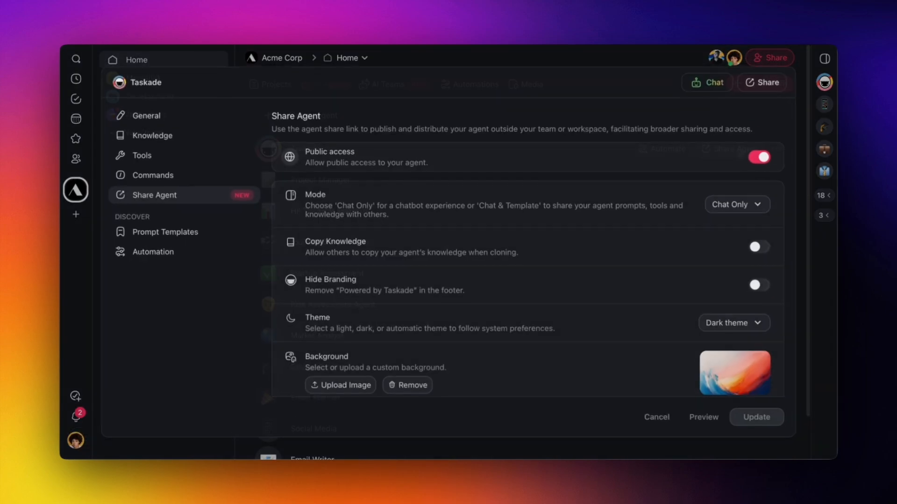
# Scroll the Share Agent settings past Background down to the public Agent Link section
pyautogui.scroll(-3)
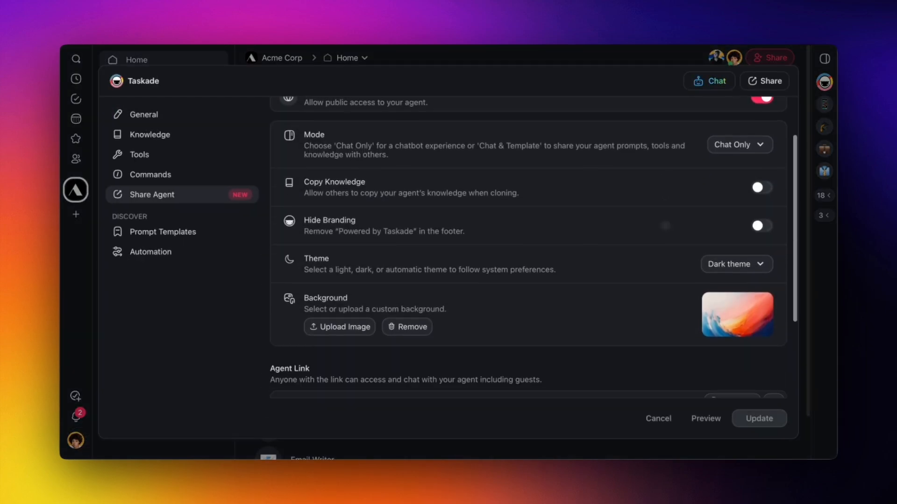
pyautogui.click(736, 263)
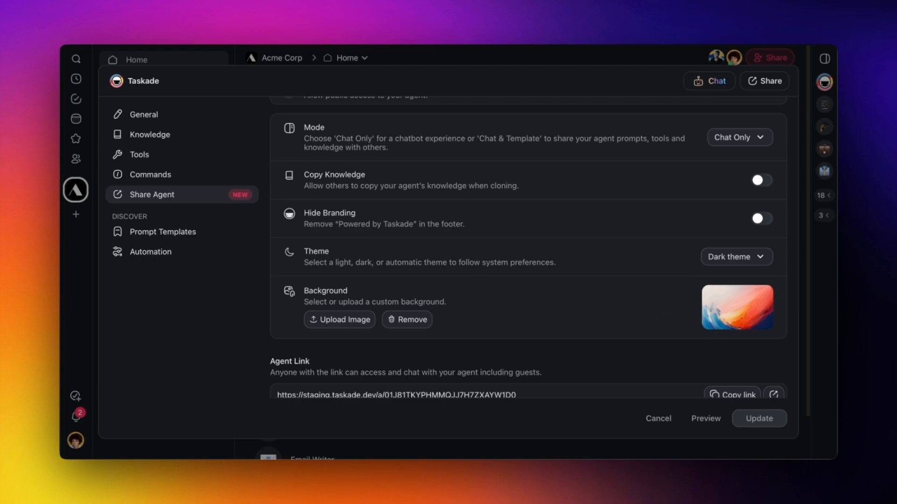
# Preview the public agent's chat page and send the greeting 'How are you do'
pyautogui.click(705, 418)
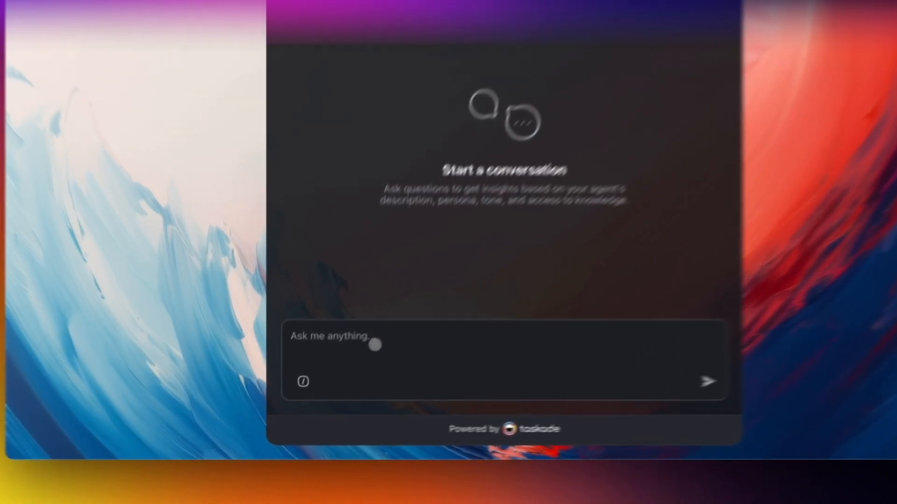
pyautogui.write('How are you do')
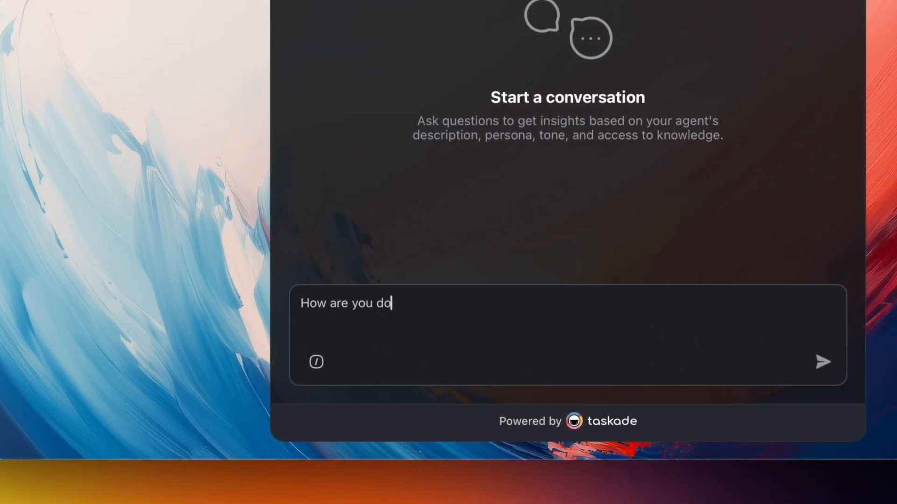
pyautogui.click(822, 362)
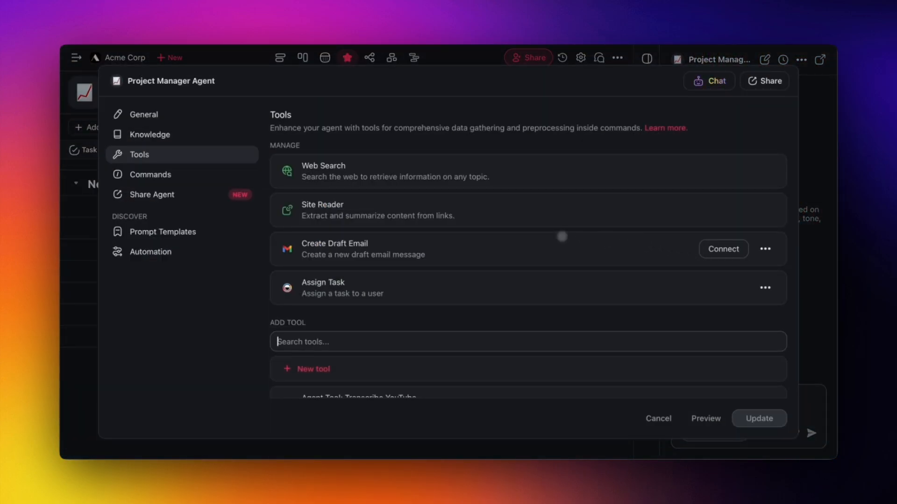
# Review the Project Manager Agent's tool list and pick an option for Create Draft Email
pyautogui.scroll(-3)
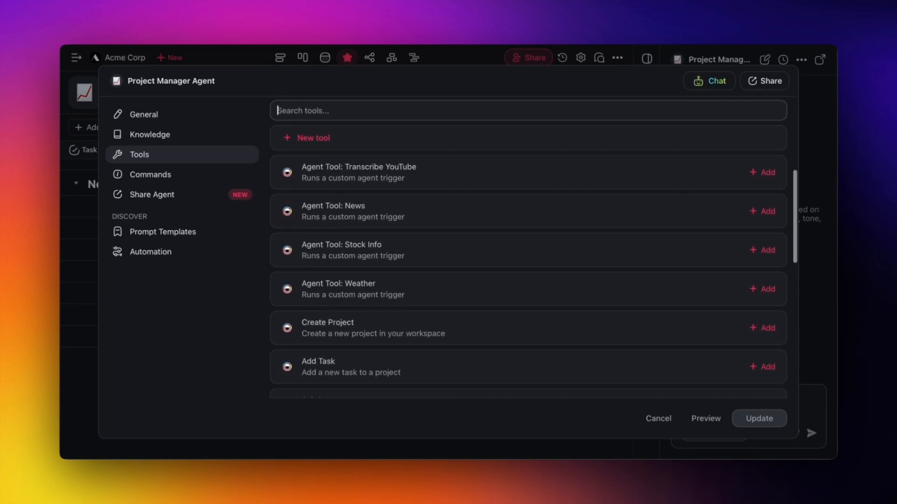
pyautogui.scroll(3)
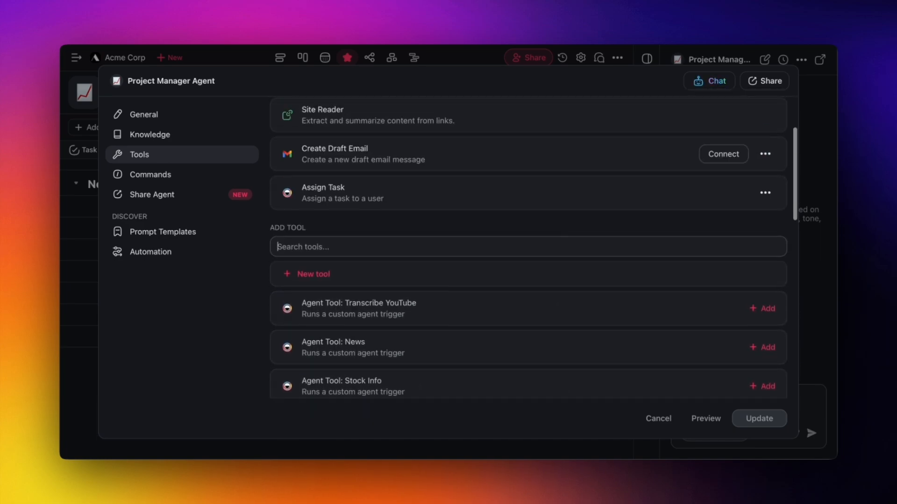
pyautogui.click(765, 248)
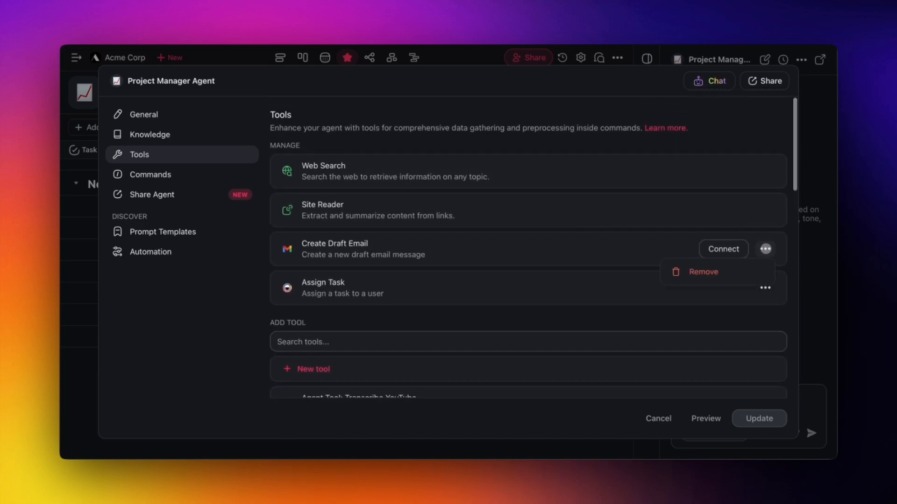
pyautogui.click(703, 272)
pyautogui.write('Assign Liam to Emily')
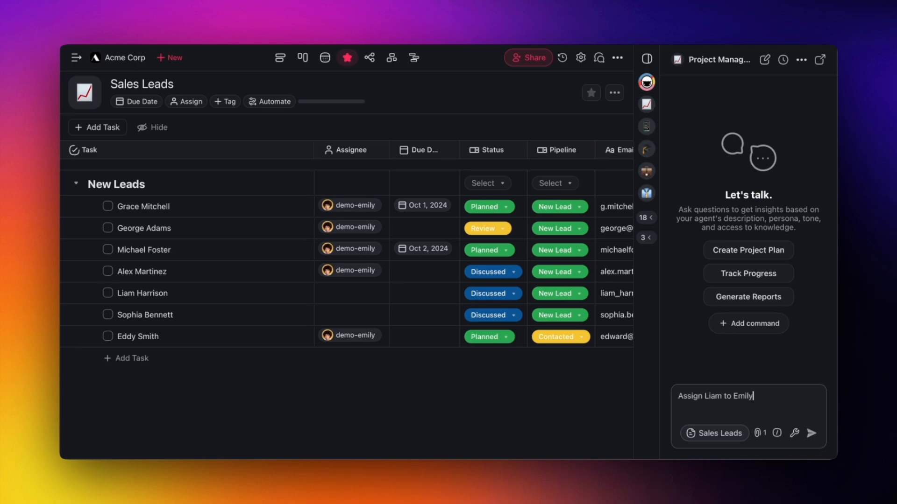
pyautogui.click(811, 433)
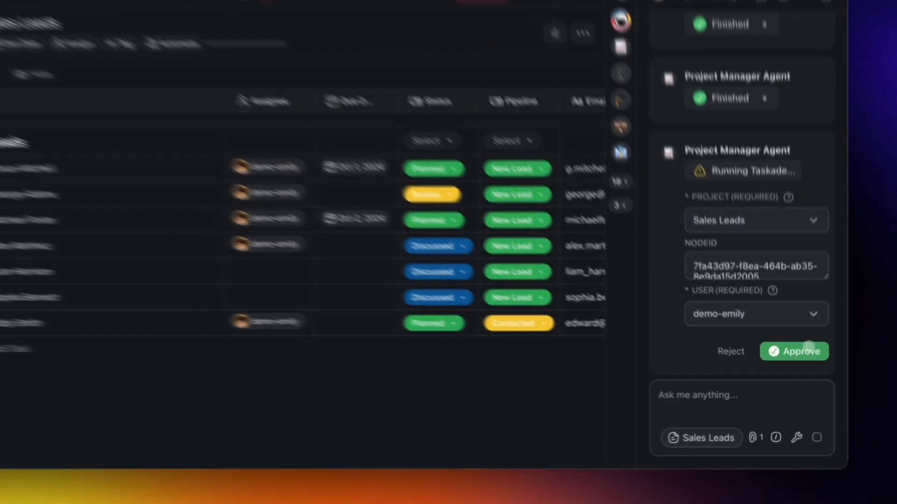
pyautogui.click(794, 352)
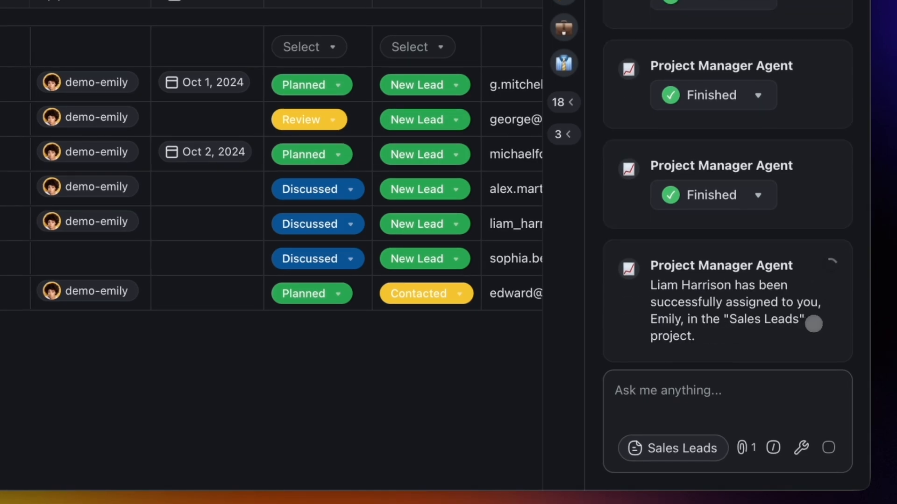